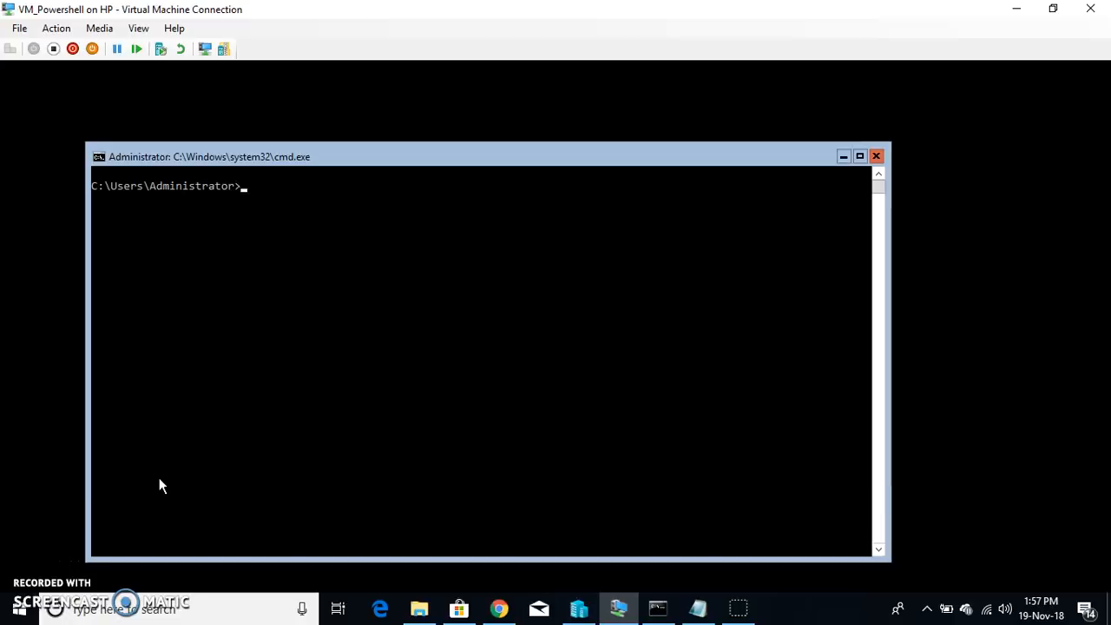
Run hostname to display the computer name WIN-F7GP2I9D8Q2, then start entering powershell
{"action": "type", "text": "hostname"}
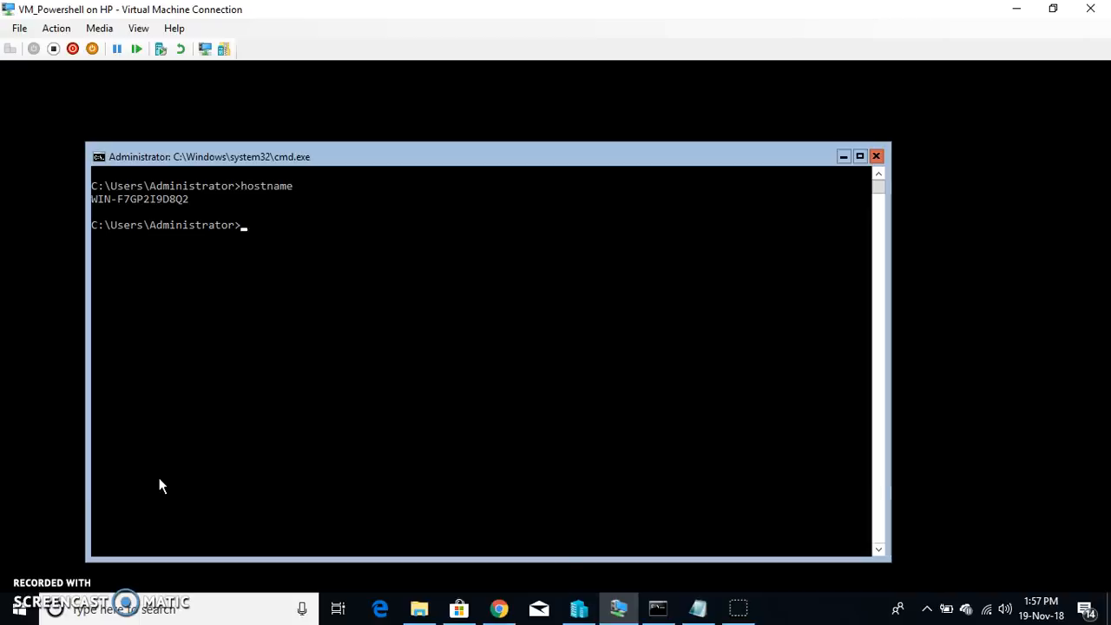
{"action": "type", "text": "powe"}
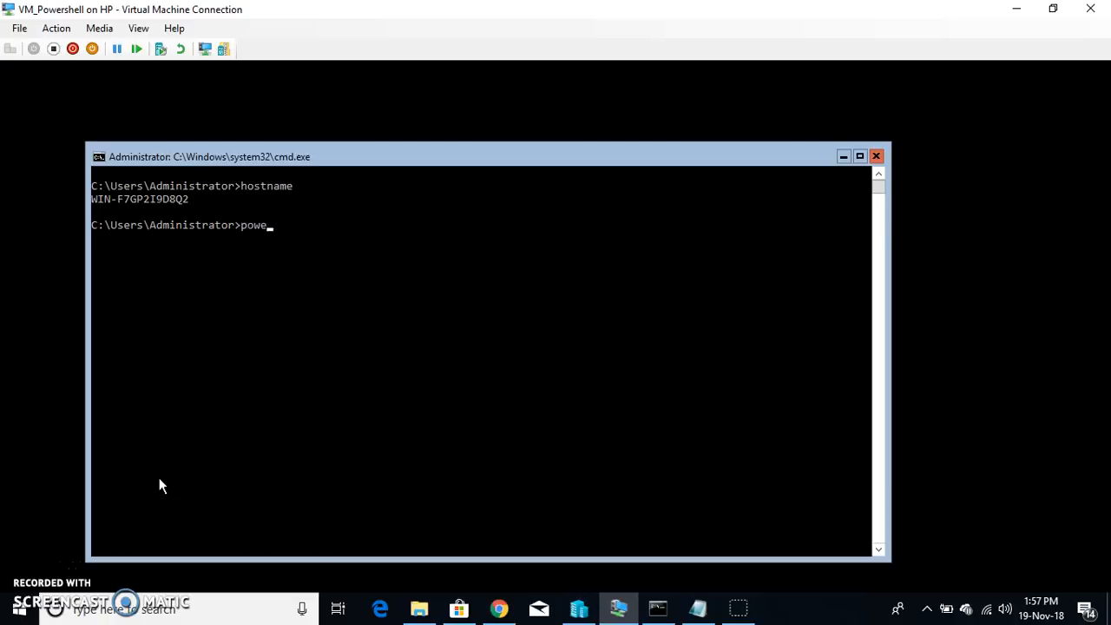
Launch PowerShell inside the current command prompt console
{"action": "type", "text": "rshell"}
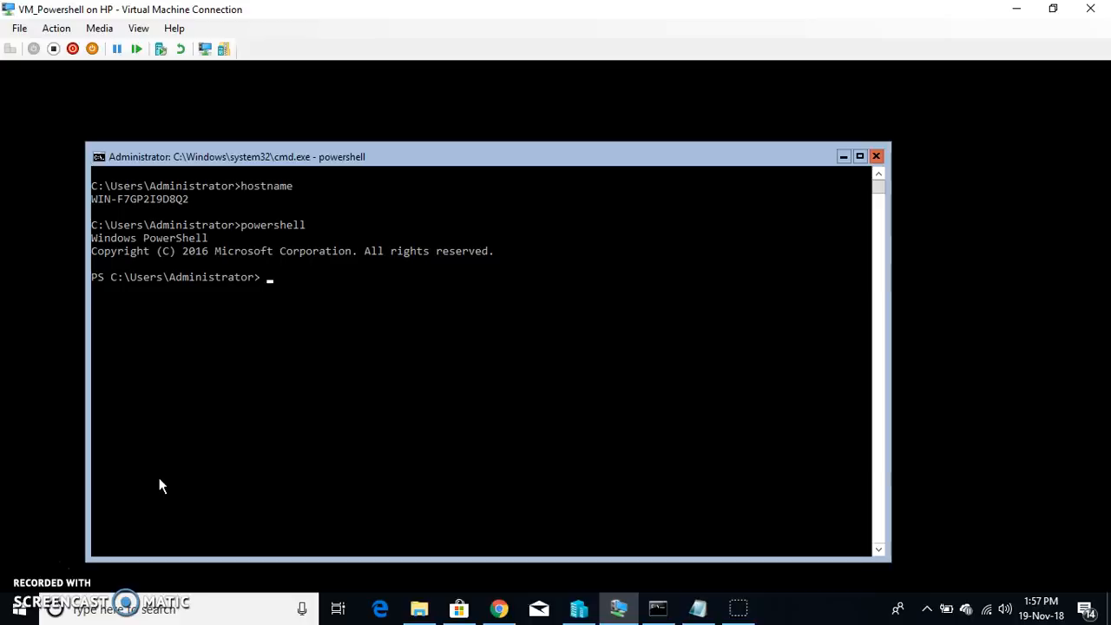
{"action": "type", "text": "Start"}
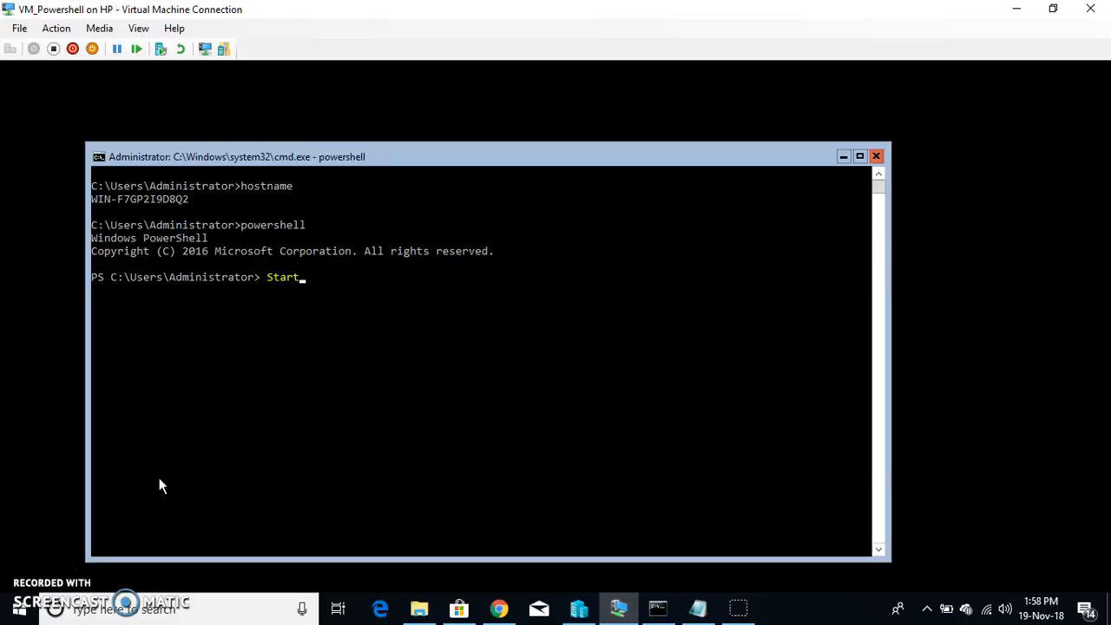
Cycle through Start- tab completions such as Start-MpWDOScan and Start-Dtc until reaching Start-Process
{"action": "type", "text": "-"}
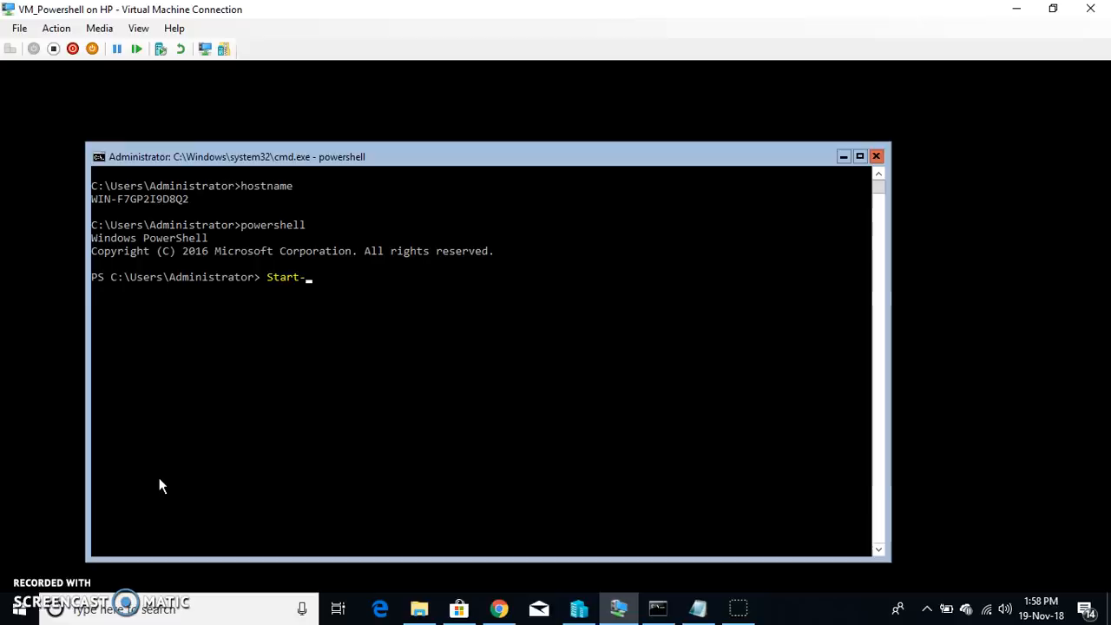
{"action": "key", "text": "Backspace"}
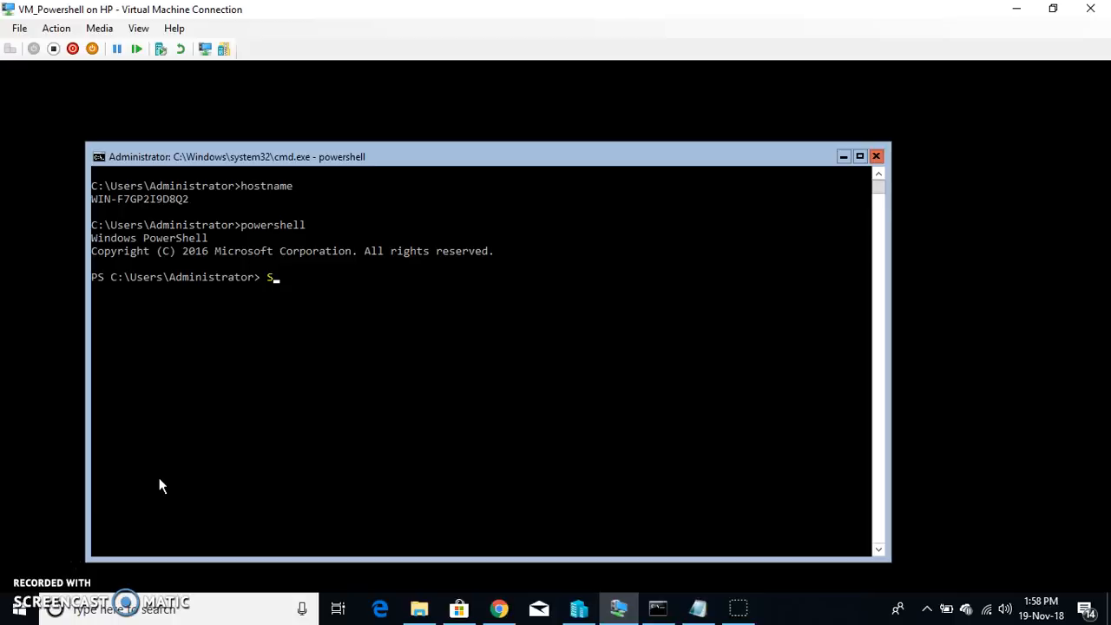
{"action": "type", "text": "tart-DtcDiagnosticResourceManager"}
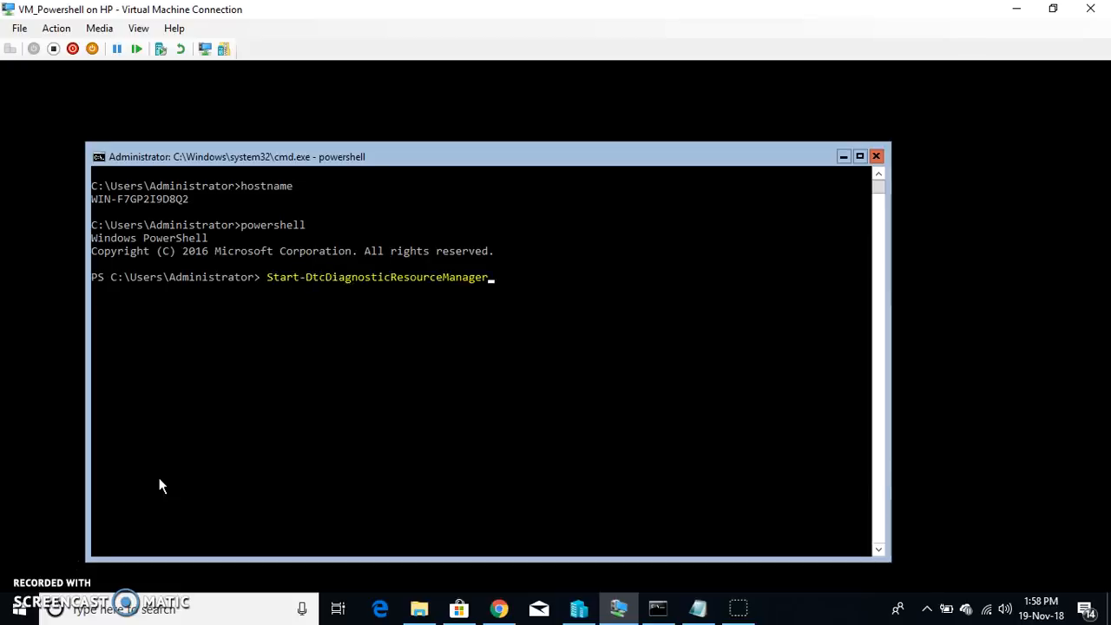
{"action": "type", "text": "Start-MpWDOScan"}
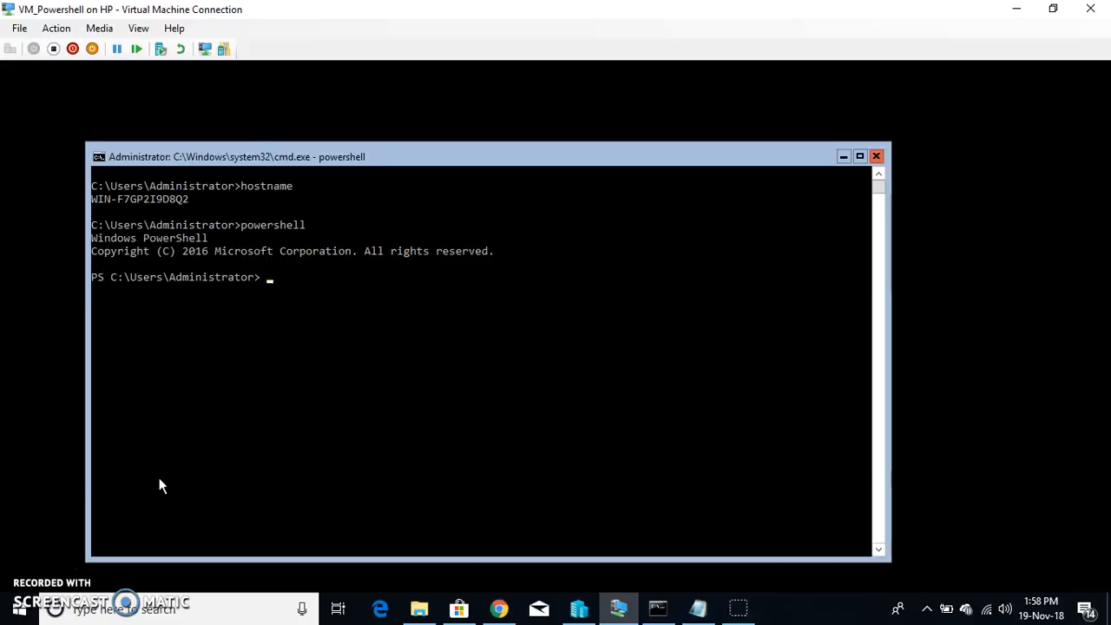
{"action": "type", "text": "& '.\\Start Menu\\"}
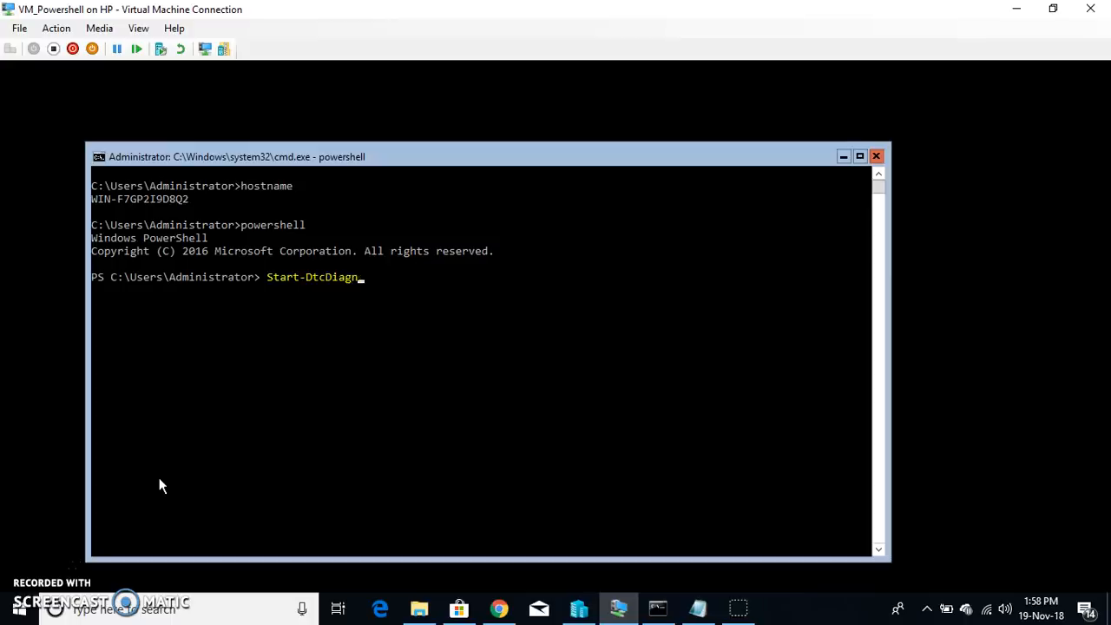
{"action": "key", "text": "BackSpace"}
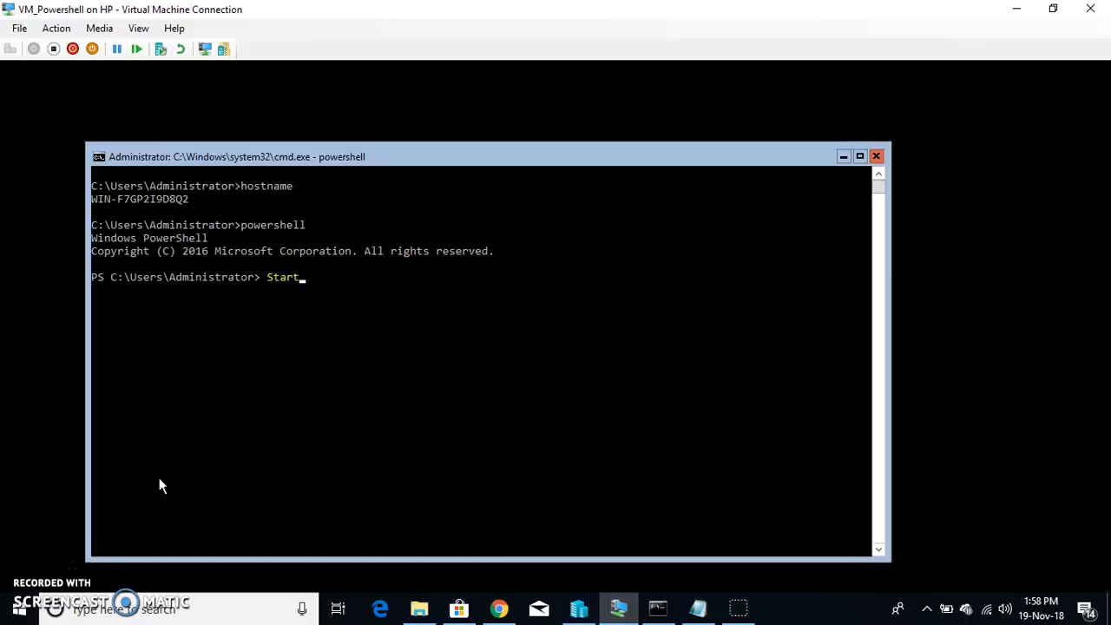
{"action": "type", "text": "-"}
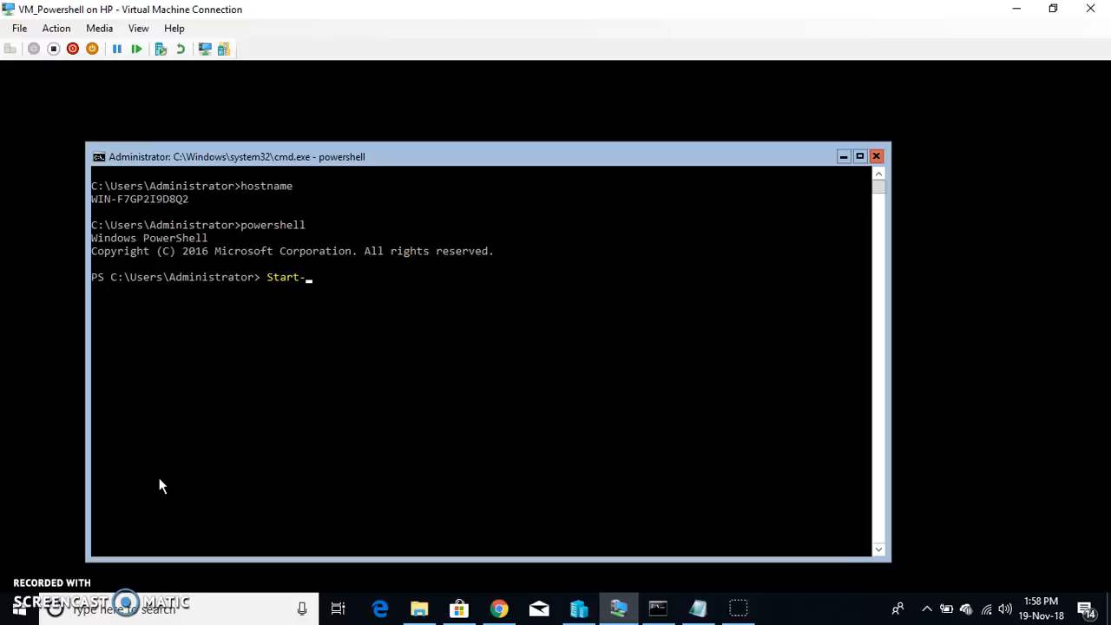
{"action": "type", "text": "AutologgerConfig"}
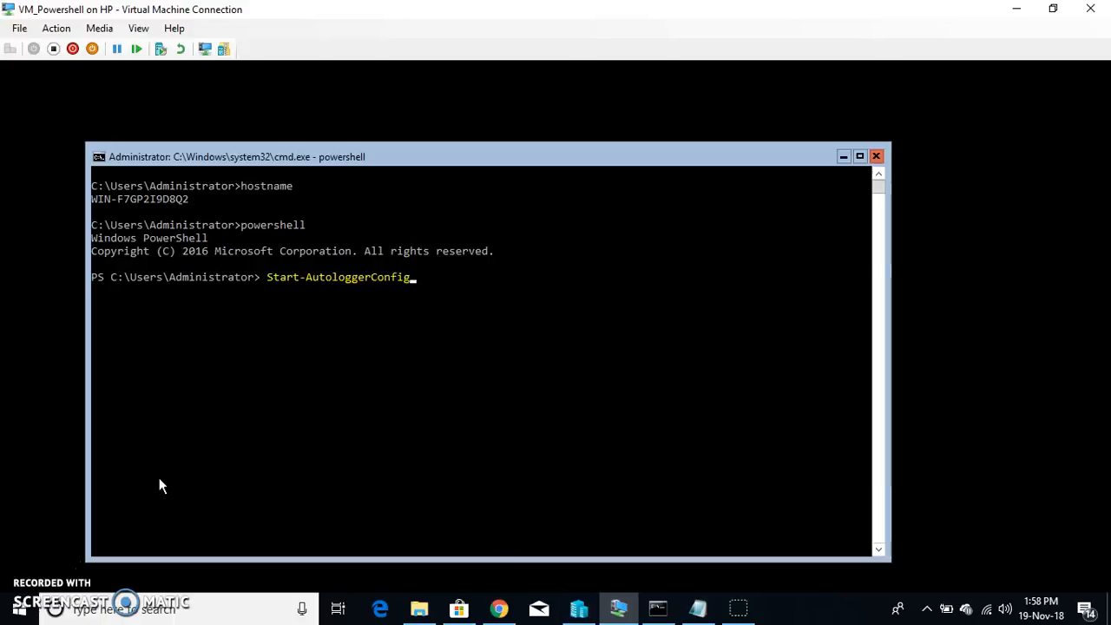
{"action": "type", "text": "Start-Dtc"}
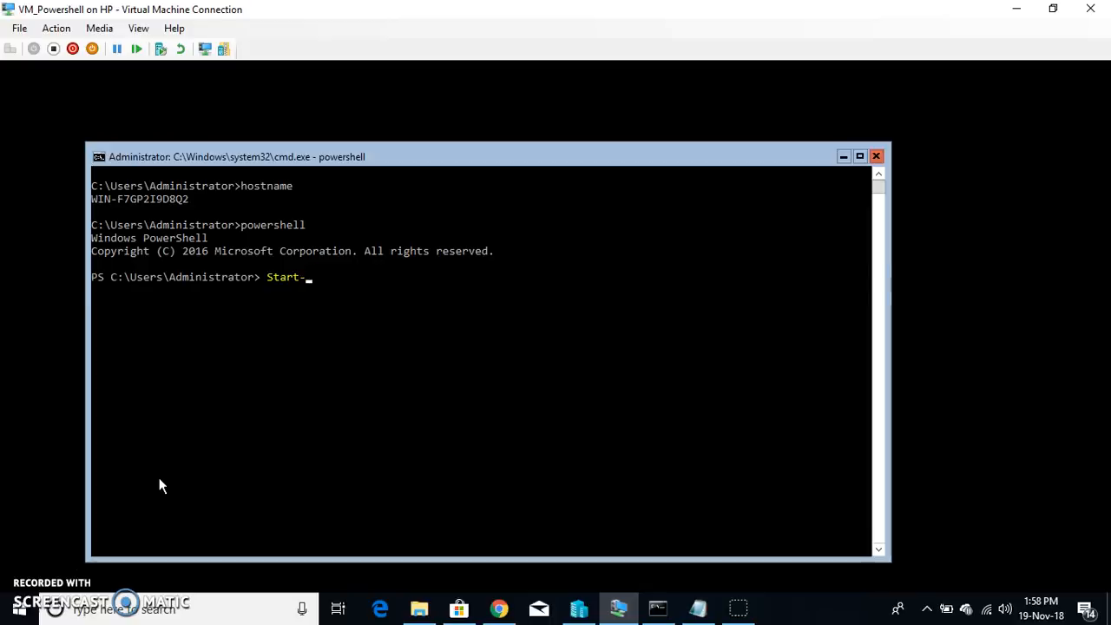
{"action": "type", "text": "pro"}
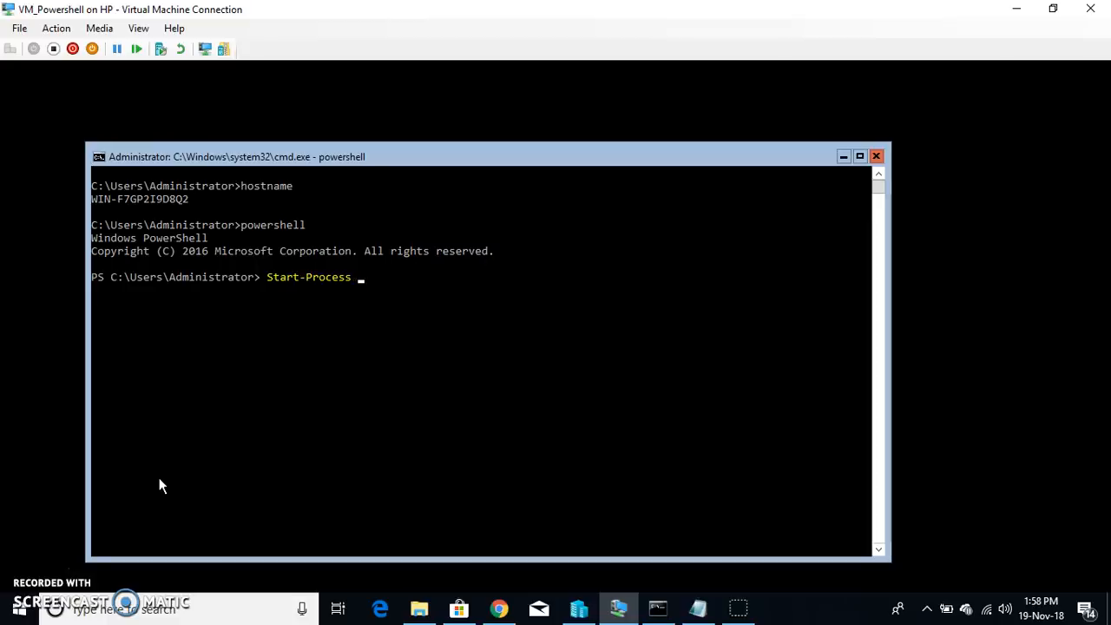
Run Start-Process Powershell -Verb RunAs to open an Administrator PowerShell window
{"action": "type", "text": "Powershel"}
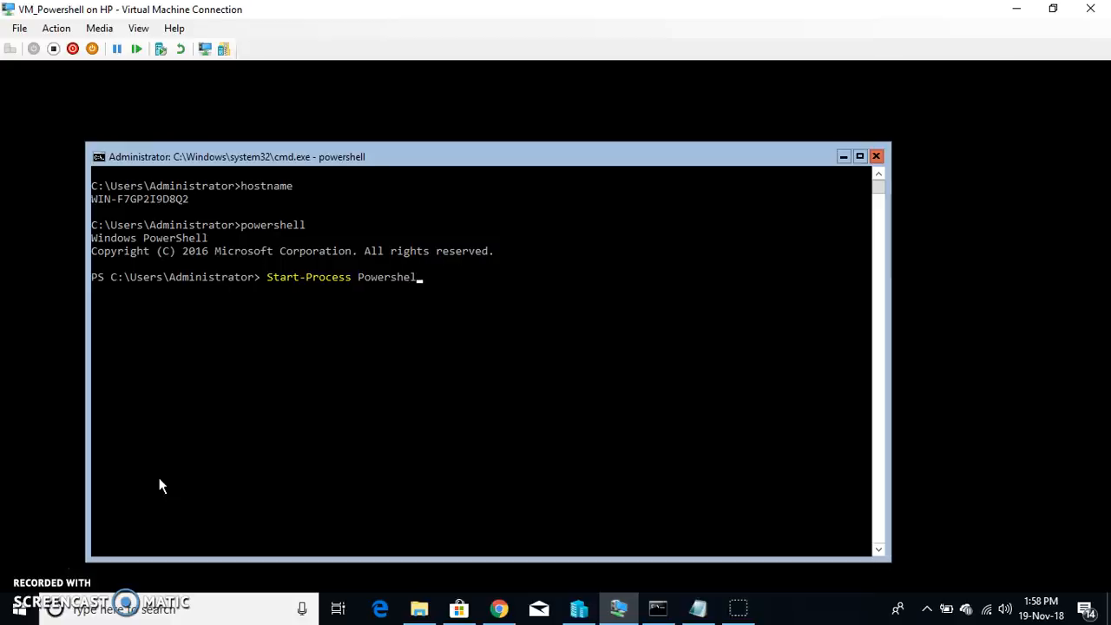
{"action": "type", "text": "l _"}
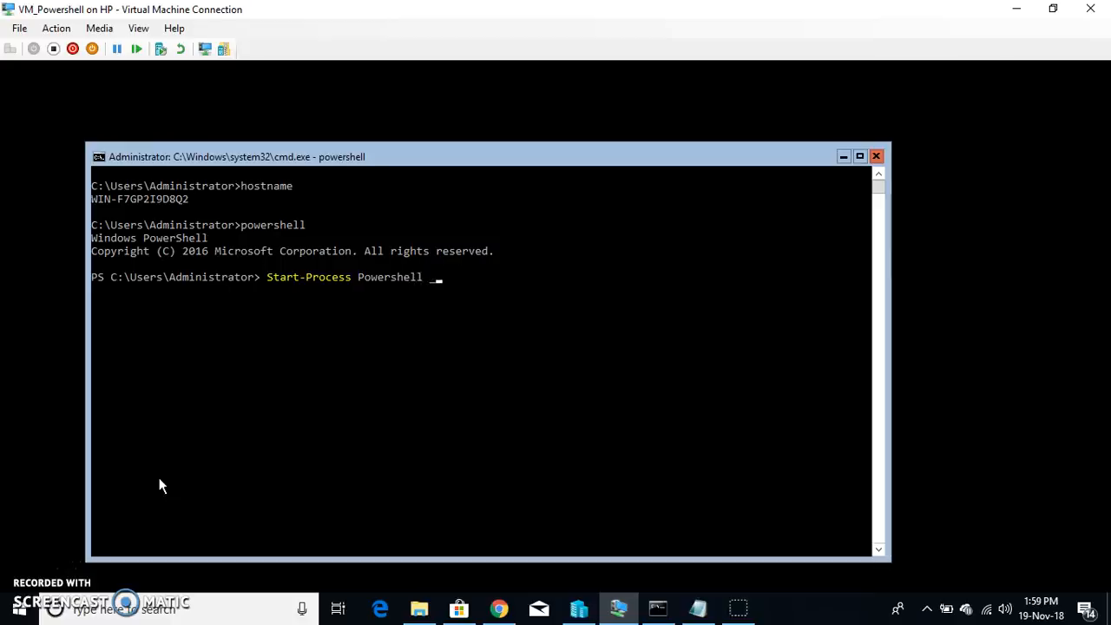
{"action": "type", "text": "-"}
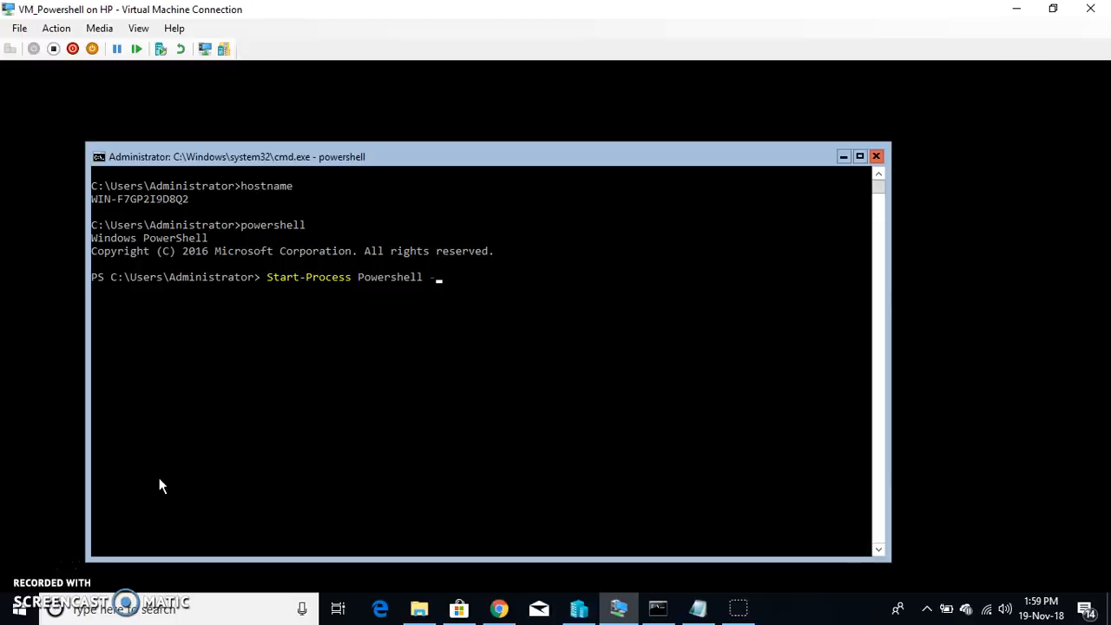
{"action": "type", "text": "Ver"}
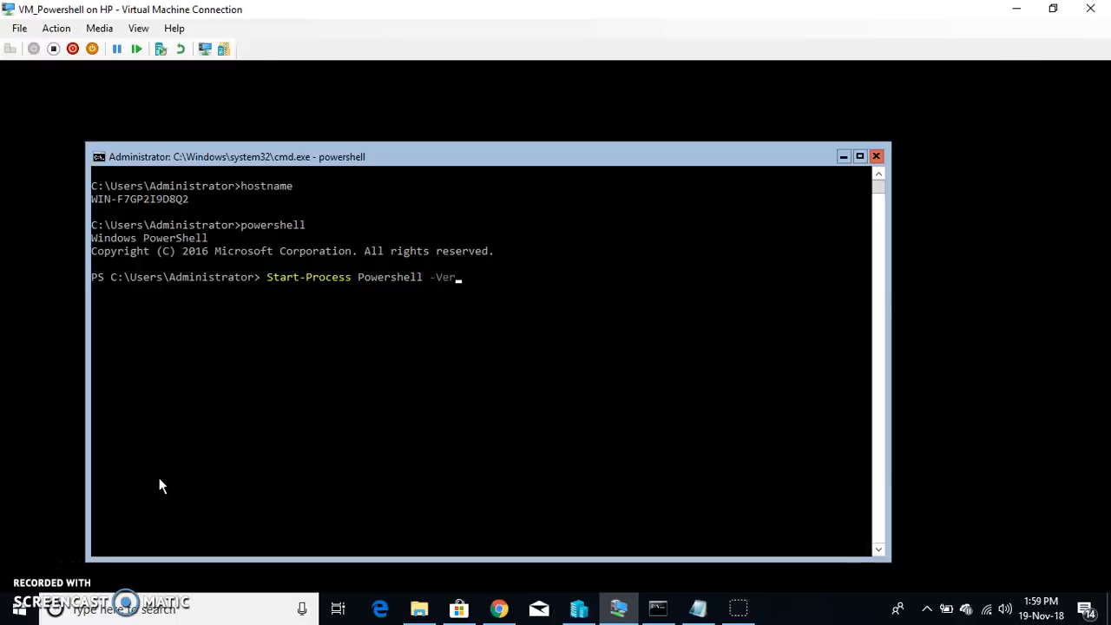
{"action": "type", "text": "b Ru"}
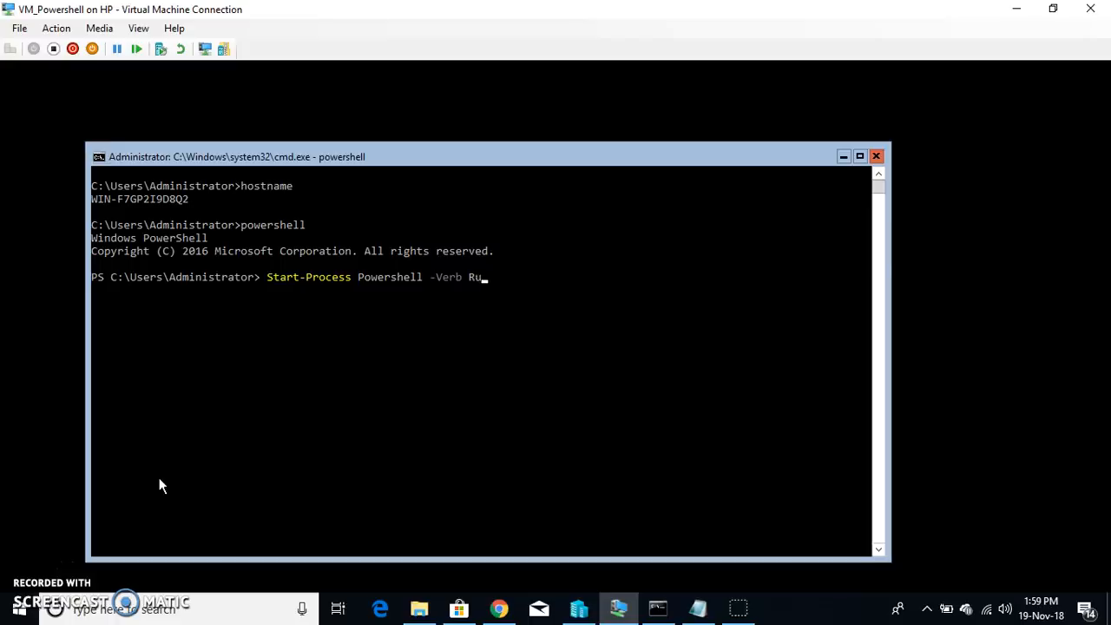
{"action": "type", "text": "nAs"}
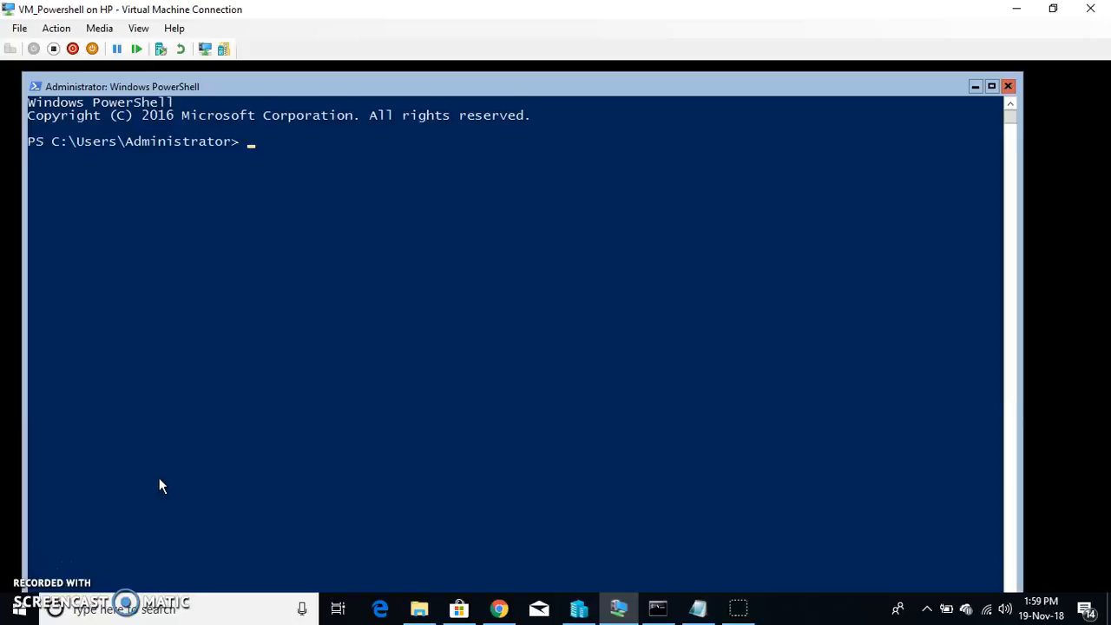
Enter commands in the elevated window and scroll through the Get-Help usage output
{"action": "type", "text": "Compi"}
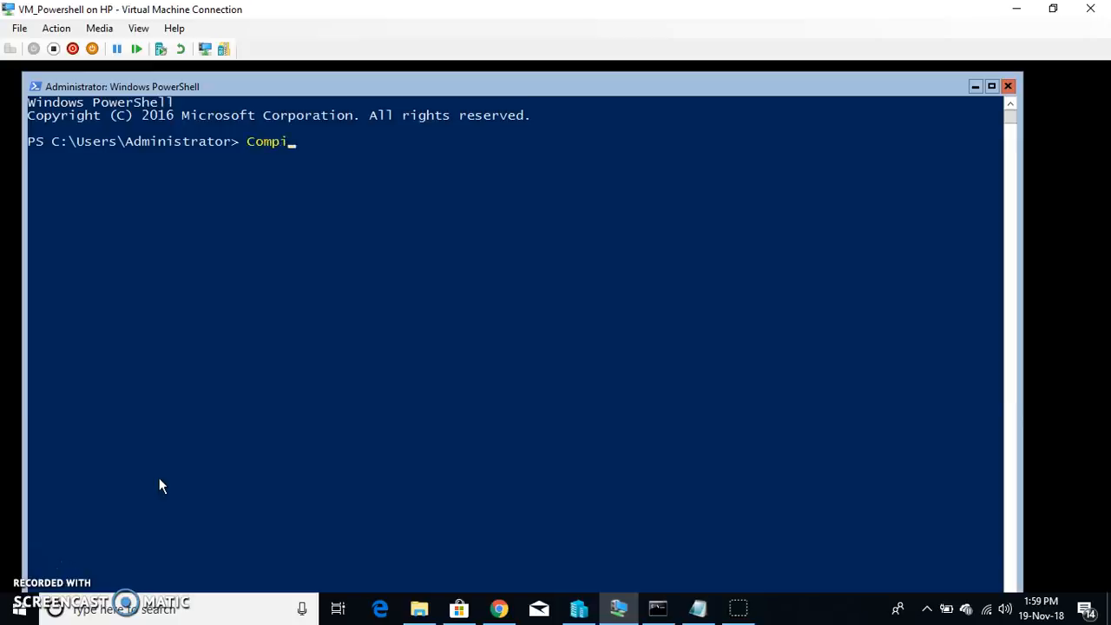
{"action": "type", "text": "u"}
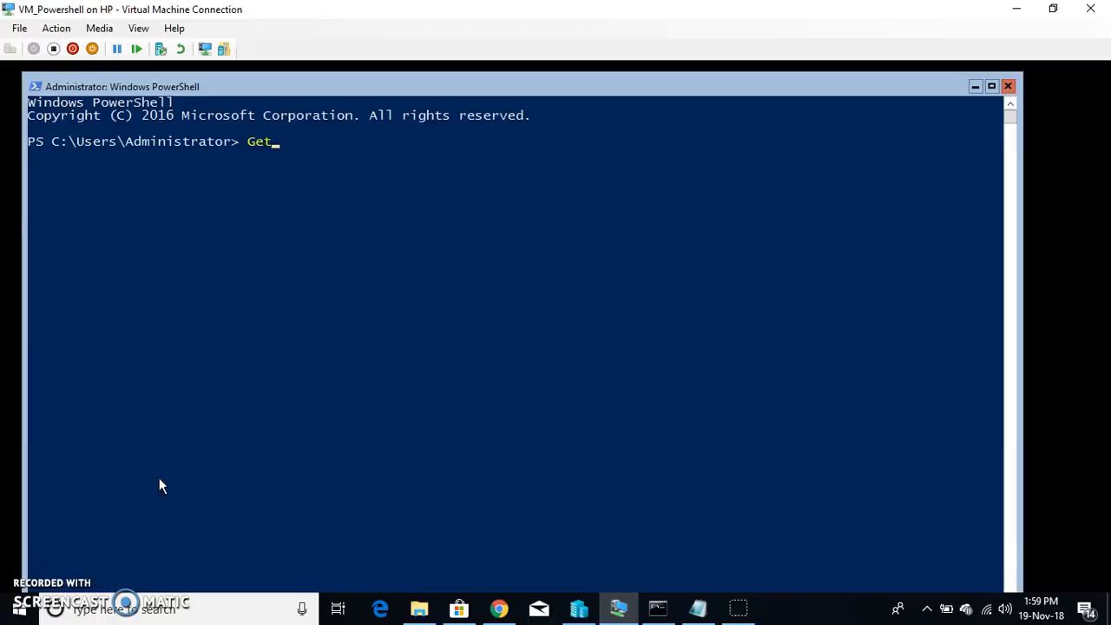
{"action": "type", "text": "-Acl"}
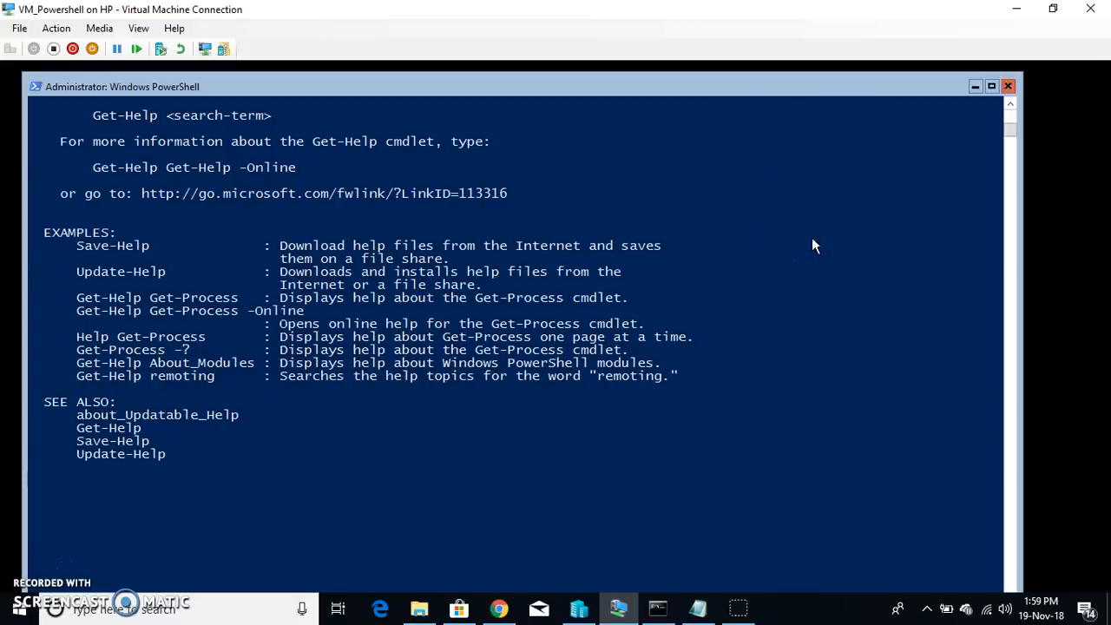
{"action": "scroll", "scroll_direction": "down", "scroll_amount": 3}
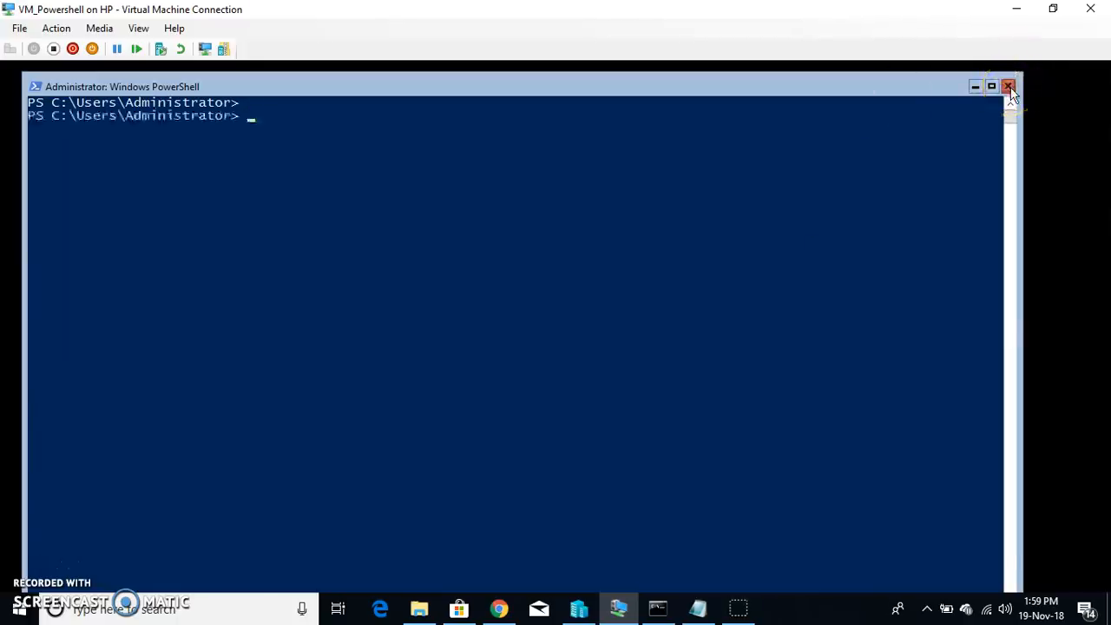
Close the Administrator PowerShell window and exit the cmd-hosted PowerShell session
{"action": "left_click", "coordinate": [1008, 86]}
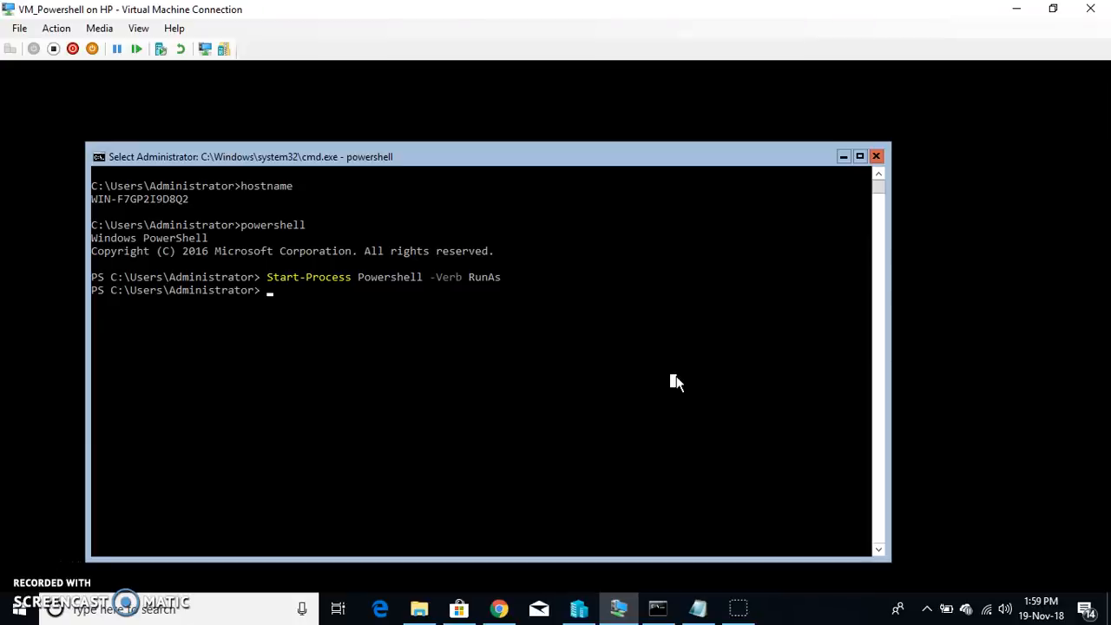
{"action": "type", "text": "exi"}
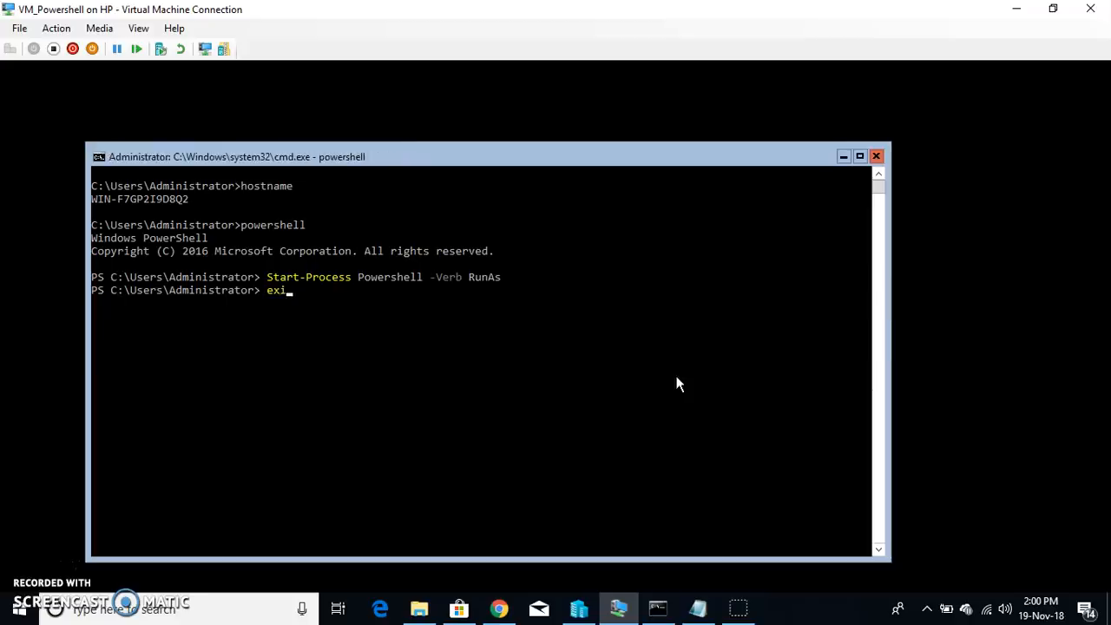
{"action": "type", "text": "t"}
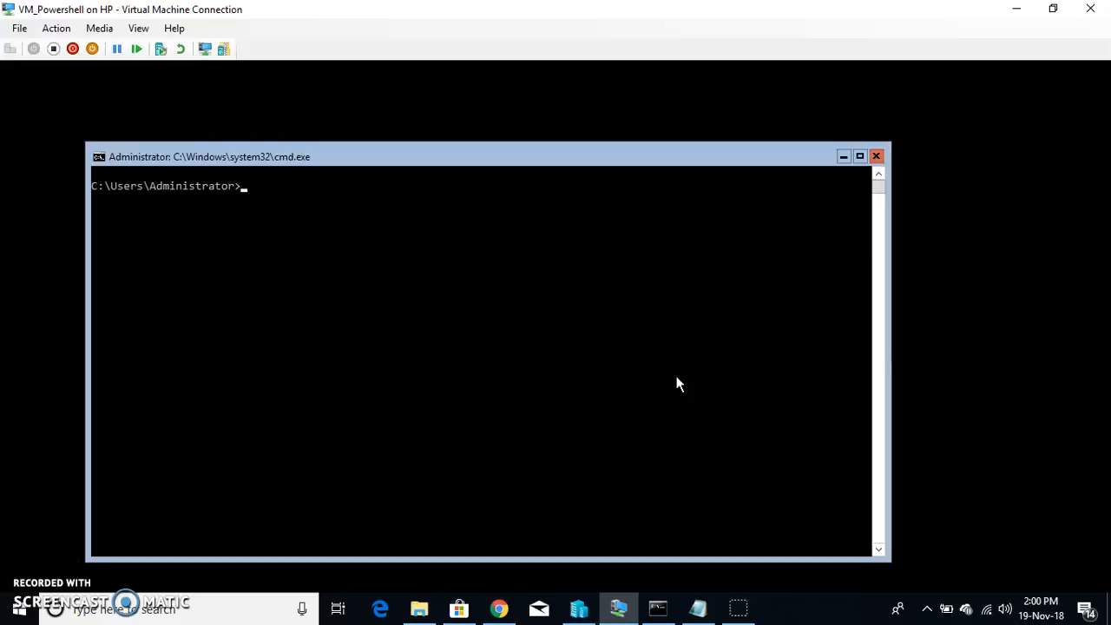
Run powershell -command "start-process Powershell -verb RunAs" from cmd to open elevated PowerShell
{"action": "type", "text": "powershell"}
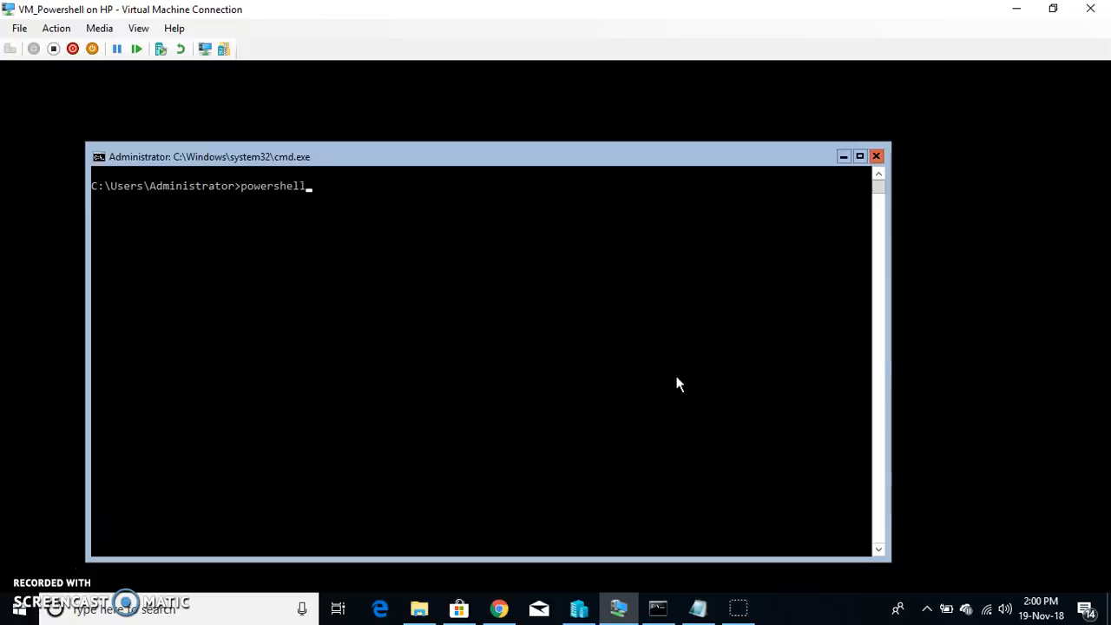
{"action": "type", "text": "-"}
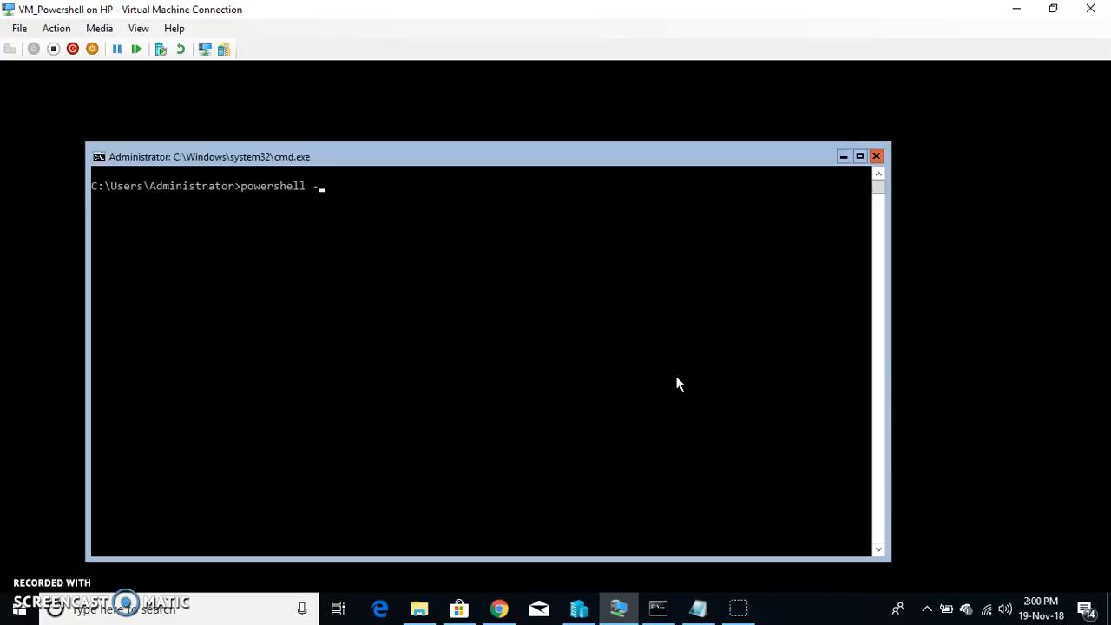
{"action": "type", "text": "com"}
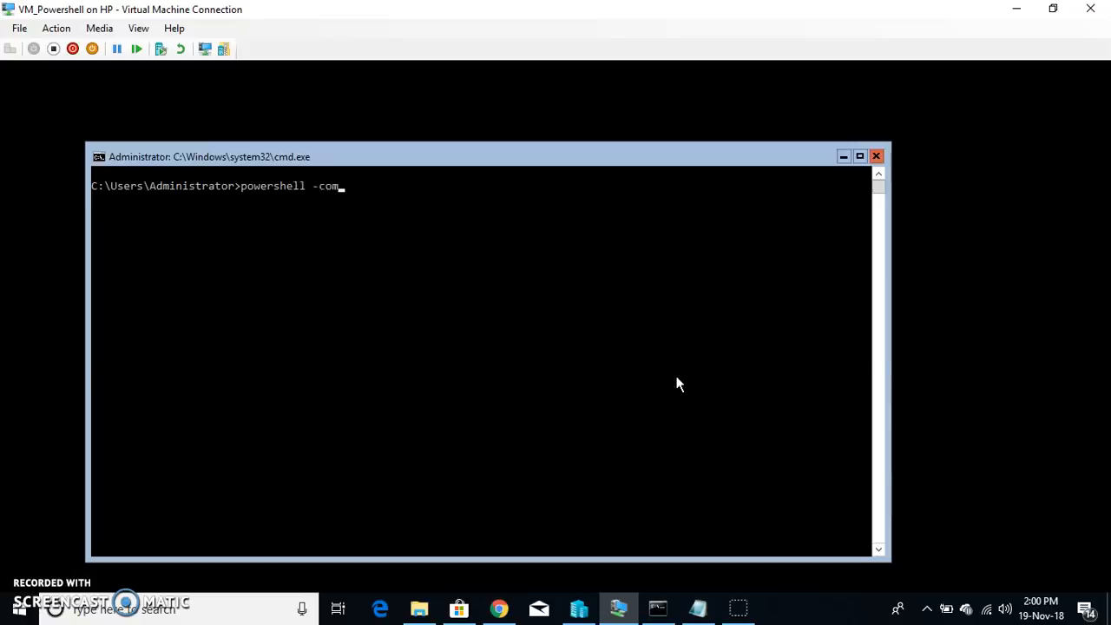
{"action": "type", "text": "mand"}
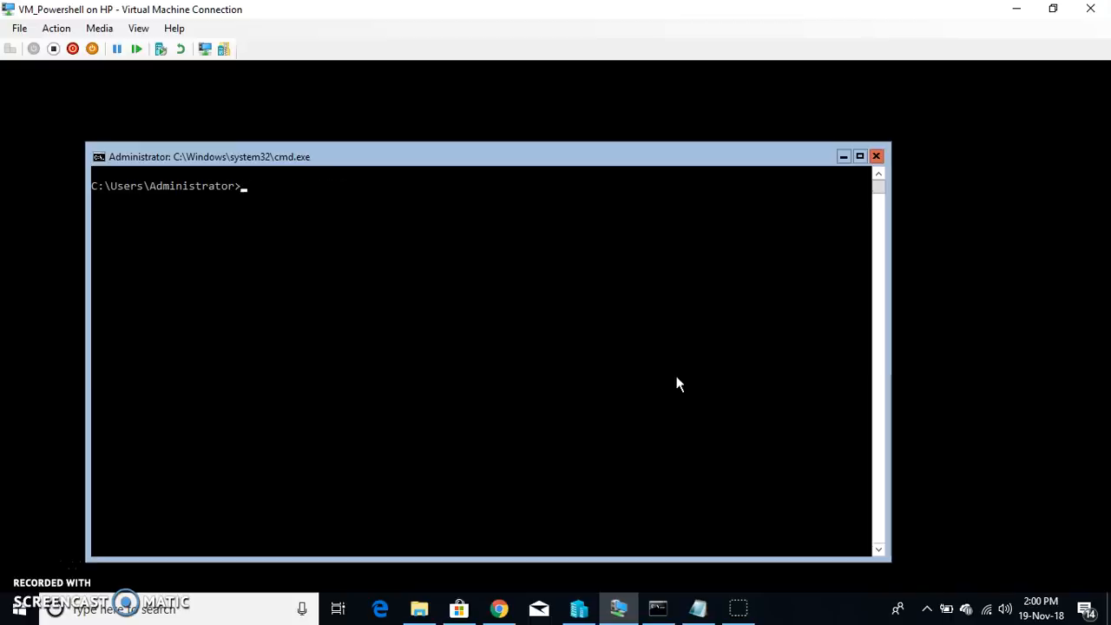
{"action": "type", "text": "Powe"}
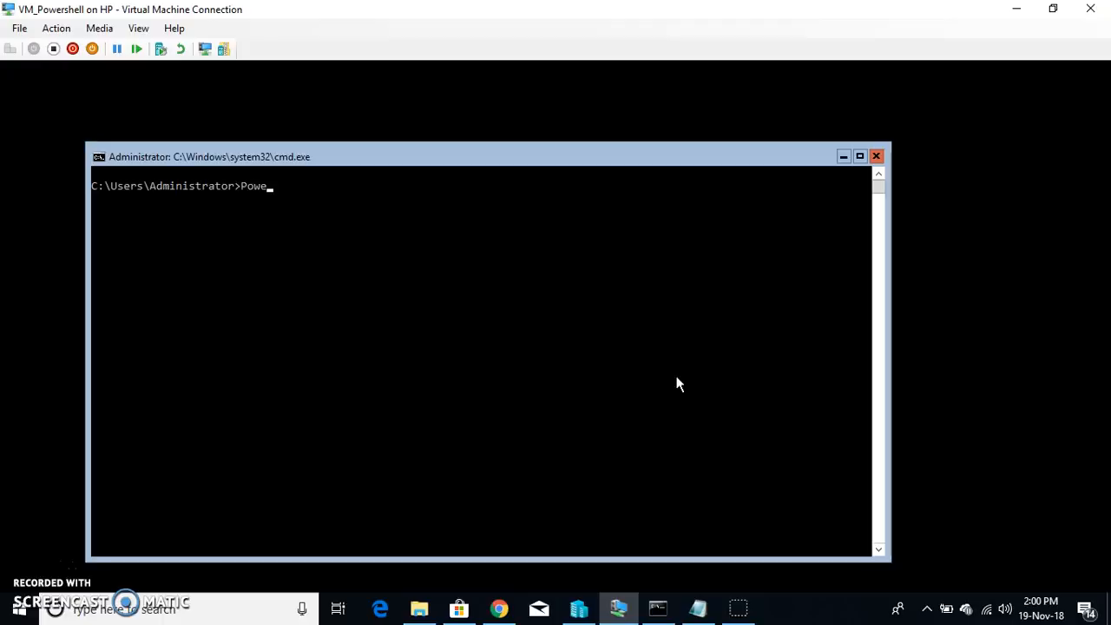
{"action": "type", "text": "rshell"}
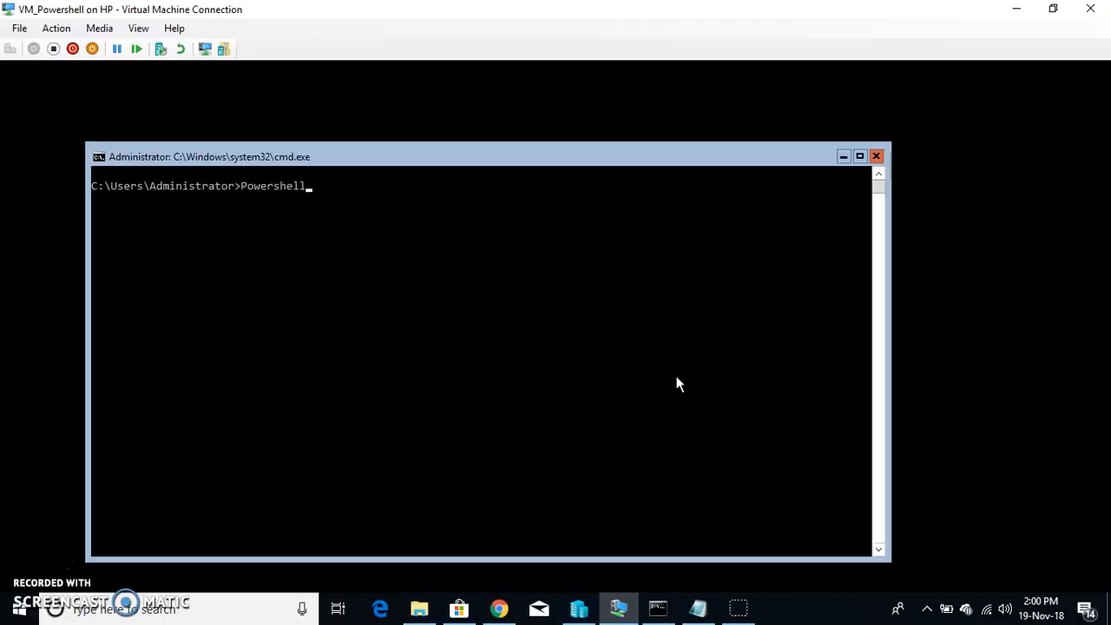
{"action": "type", "text": "-com"}
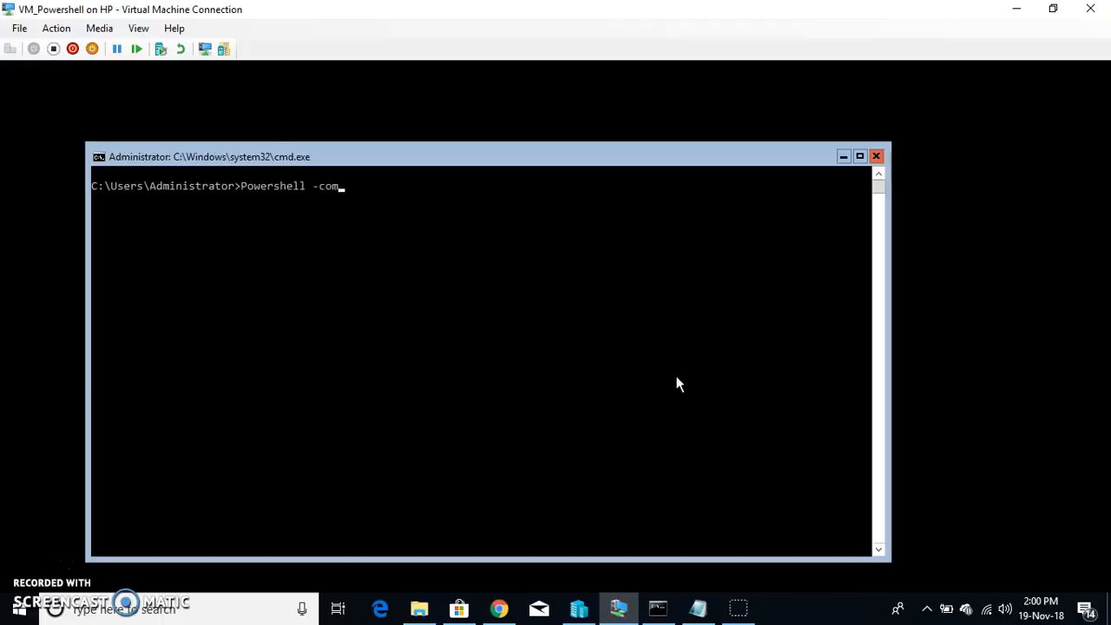
{"action": "type", "text": "mand"}
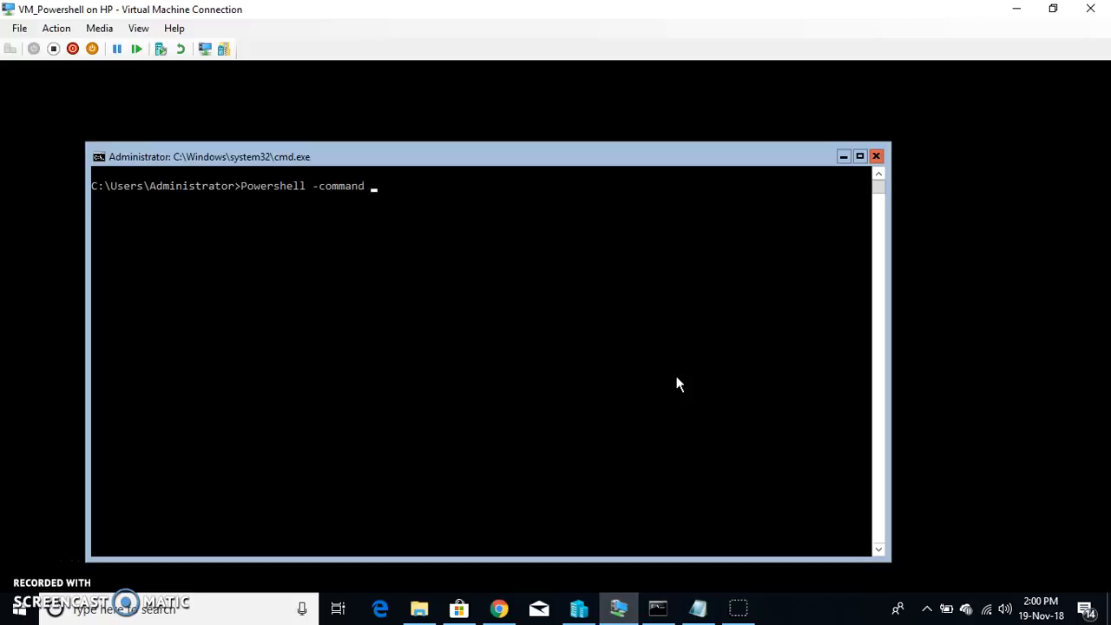
{"action": "type", "text": "\""}
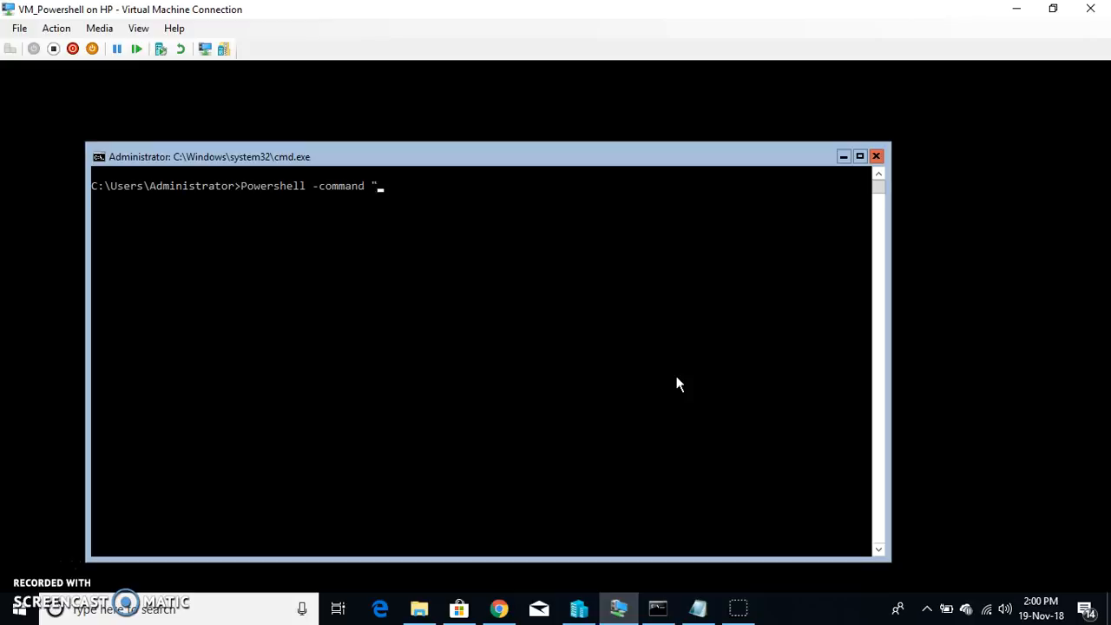
{"action": "type", "text": "start"}
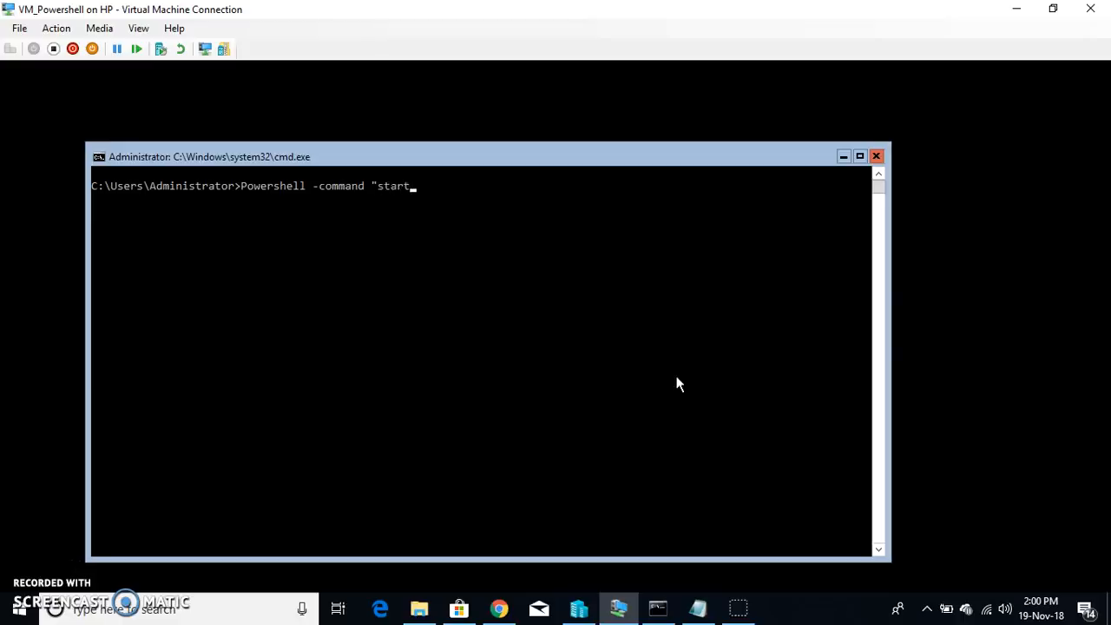
{"action": "type", "text": "-proce"}
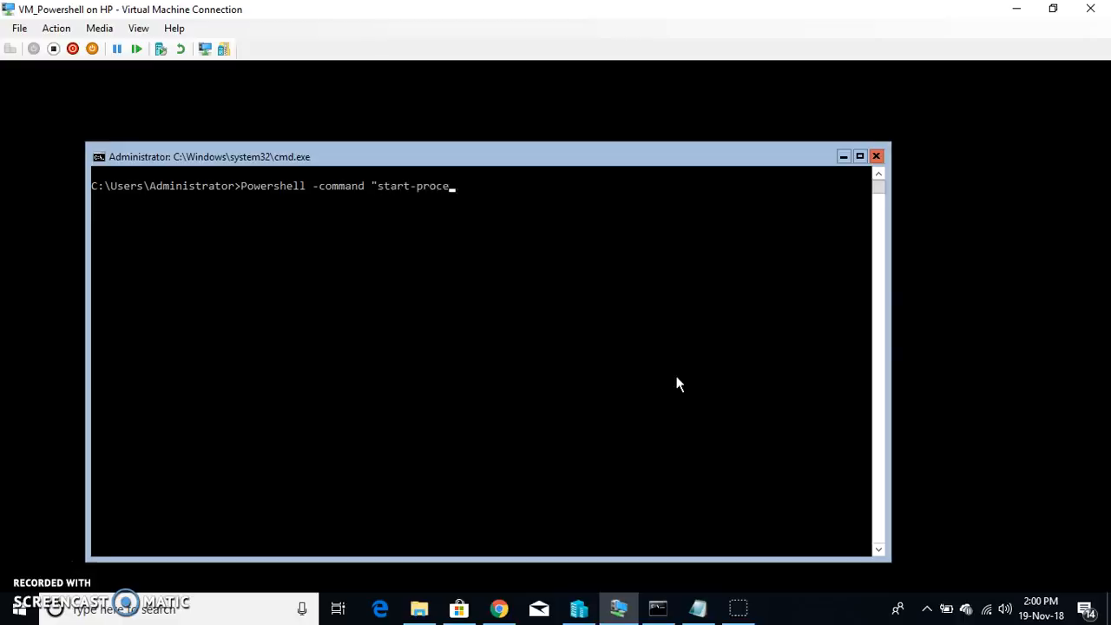
{"action": "type", "text": "ss"}
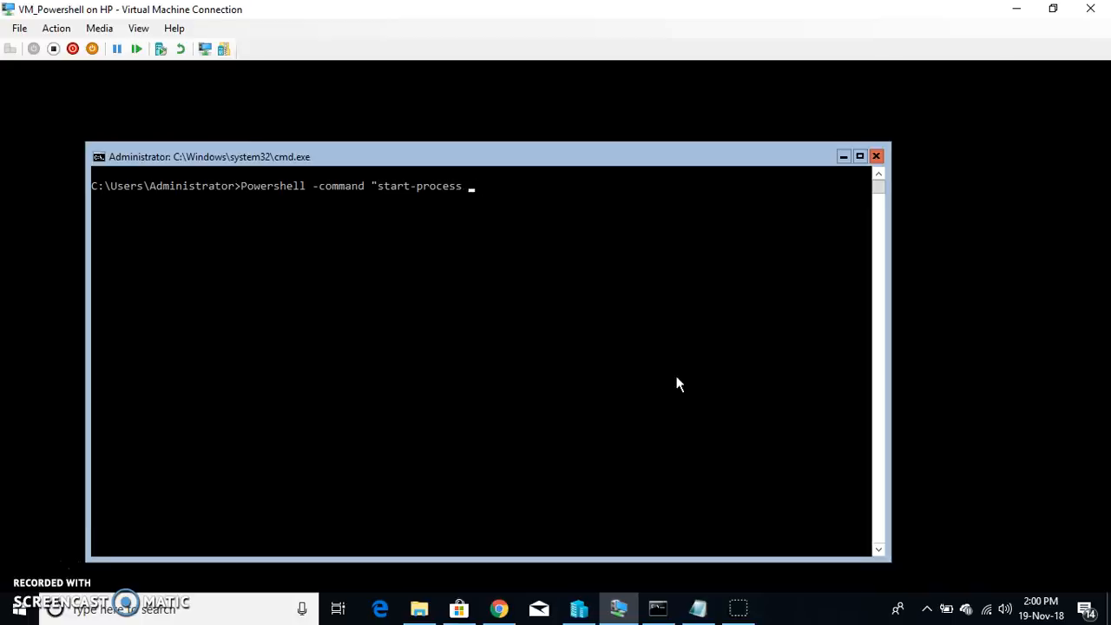
{"action": "type", "text": "Powers"}
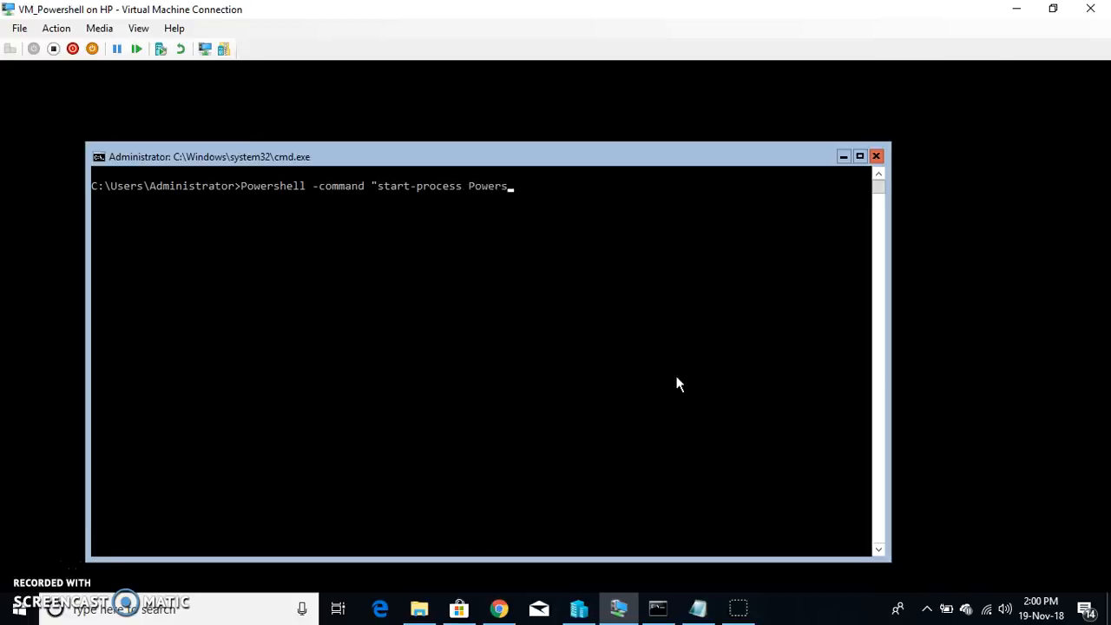
{"action": "type", "text": "hell"}
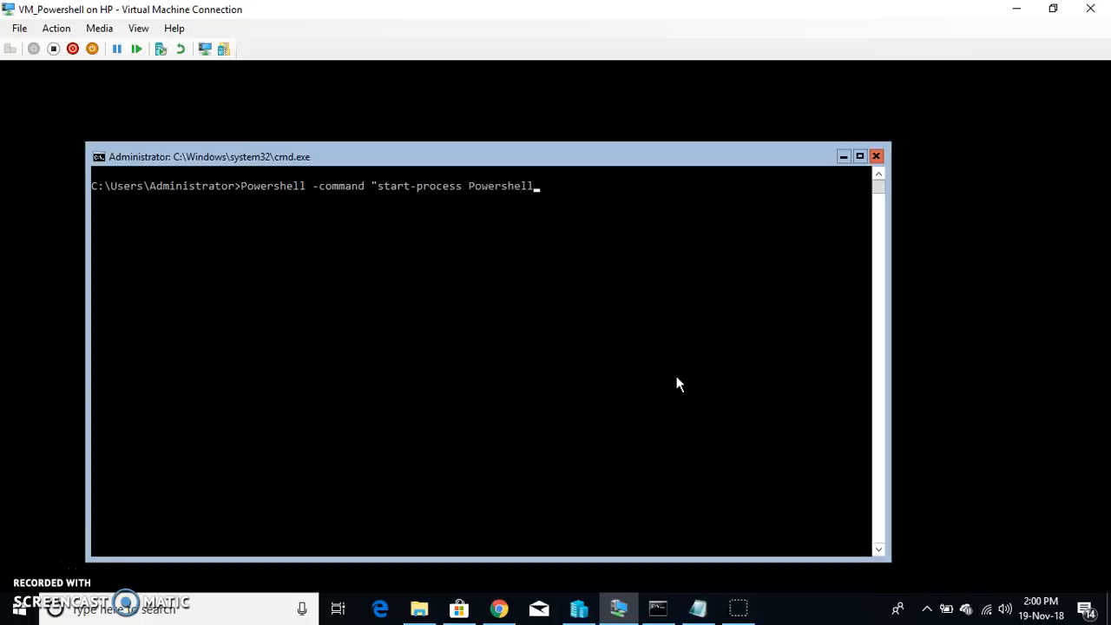
{"action": "type", "text": "-ver"}
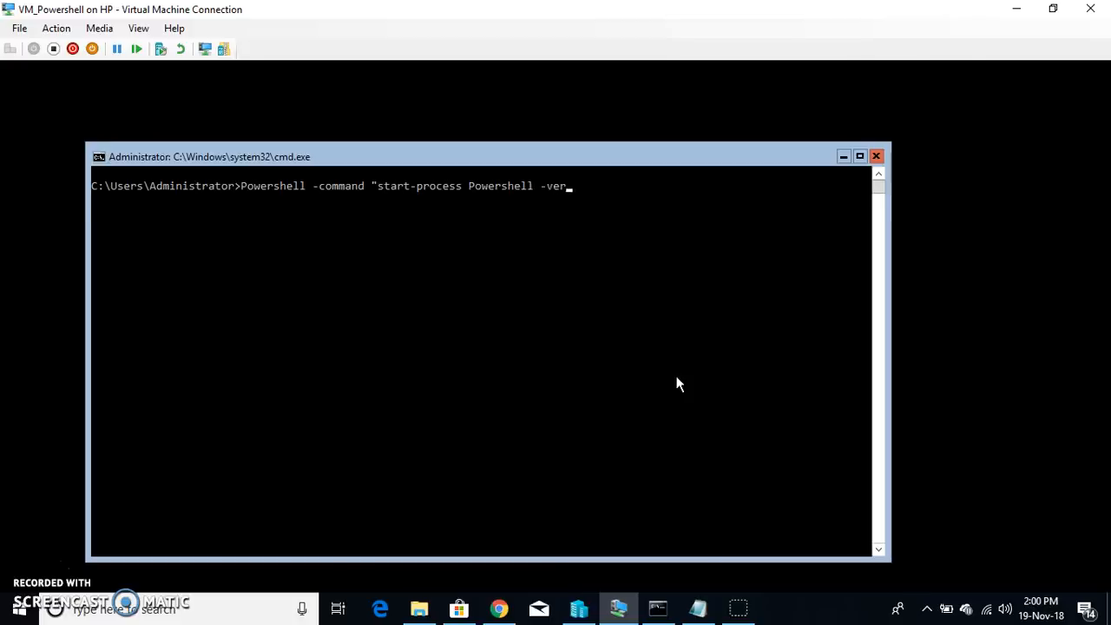
{"action": "type", "text": "b"}
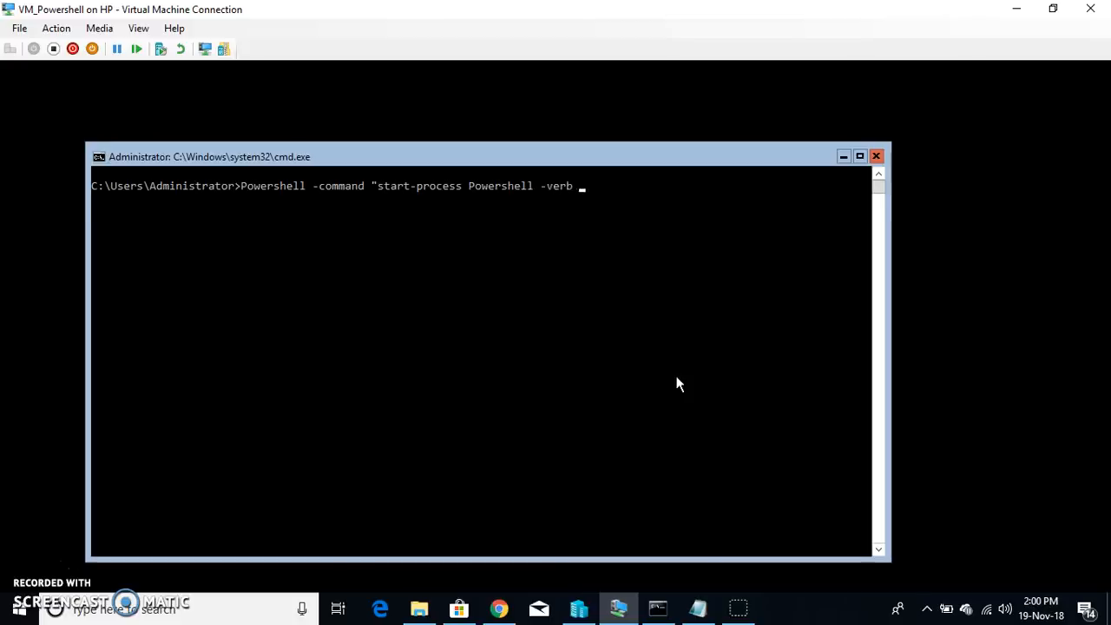
{"action": "type", "text": "RunA"}
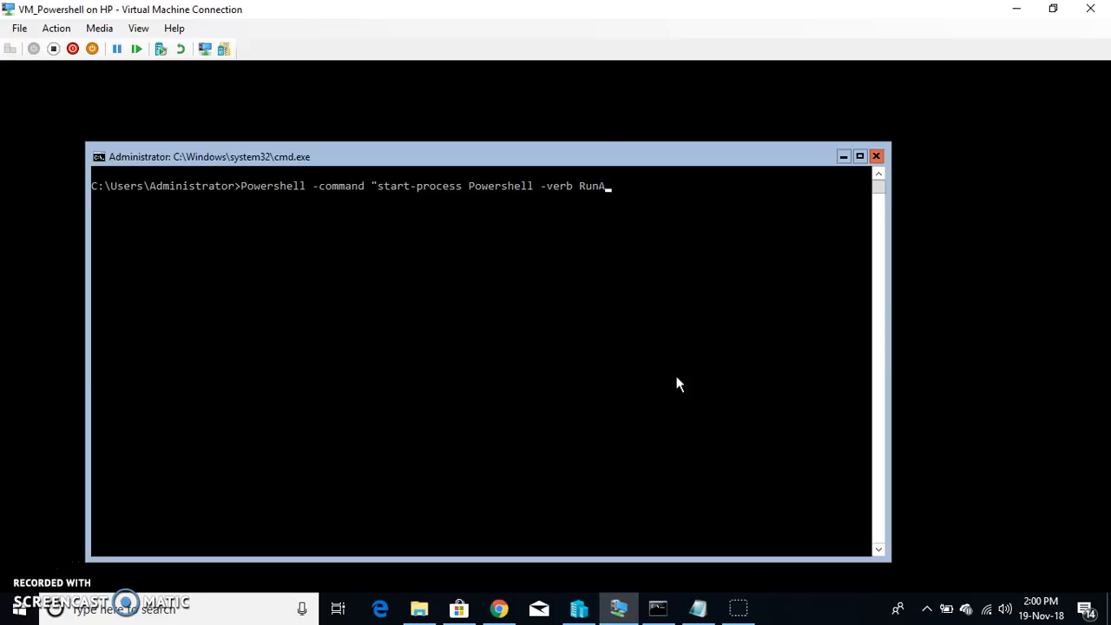
{"action": "key", "text": "BackSpace"}
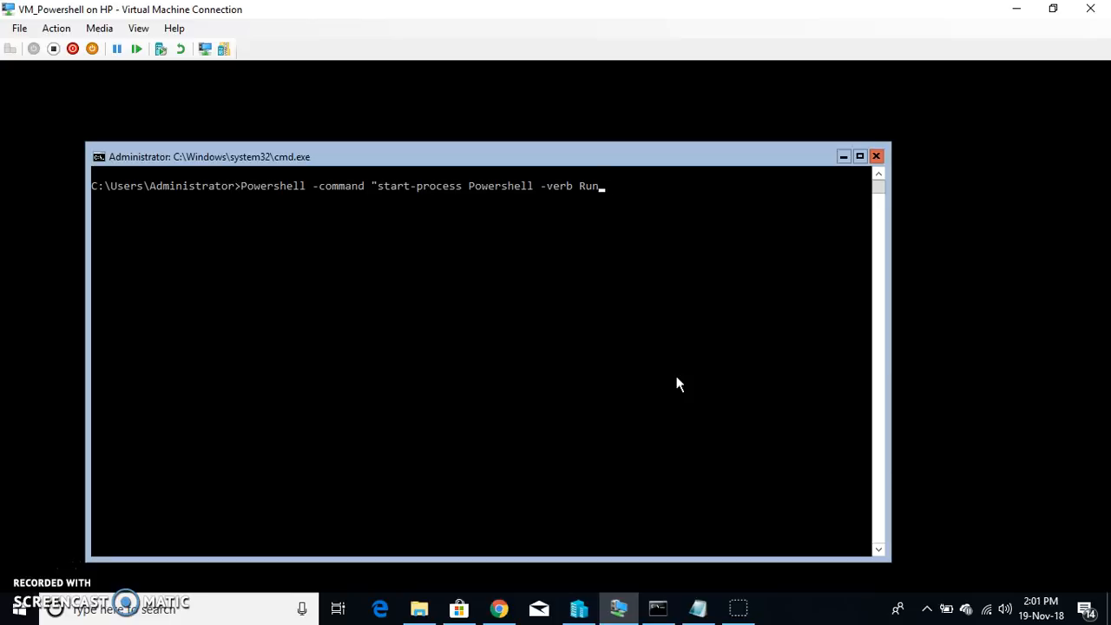
{"action": "type", "text": "As\""}
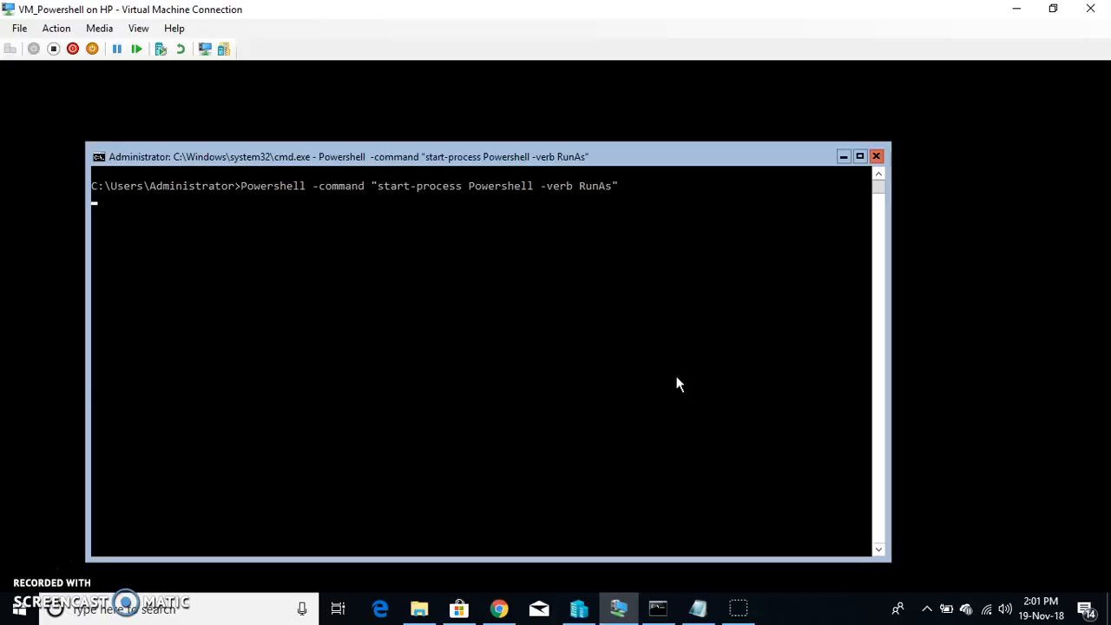
{"action": "key", "text": "enter"}
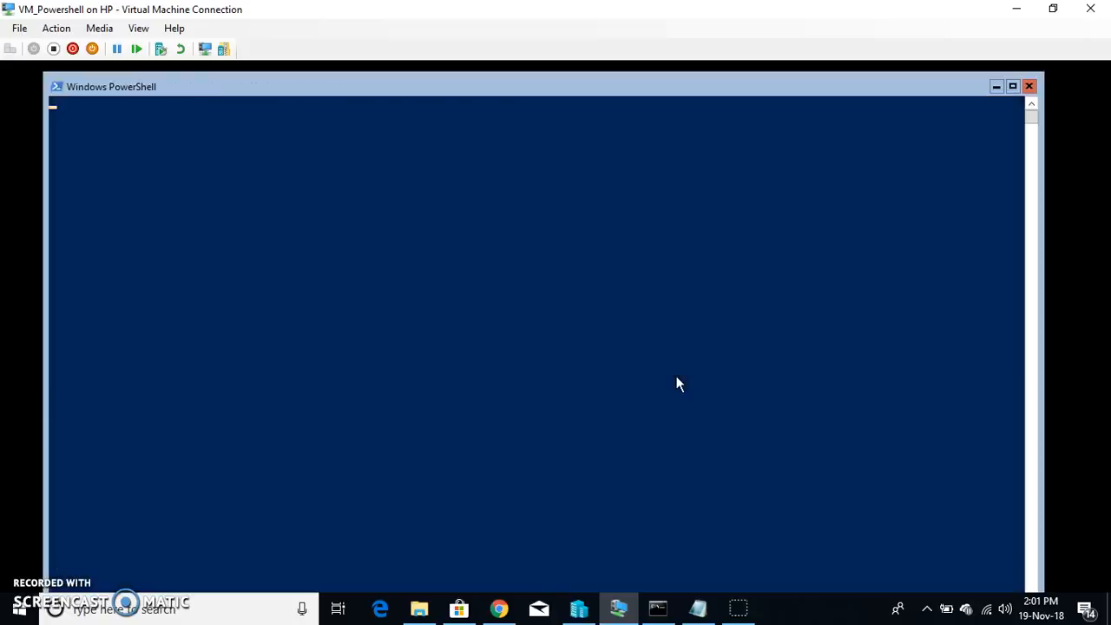